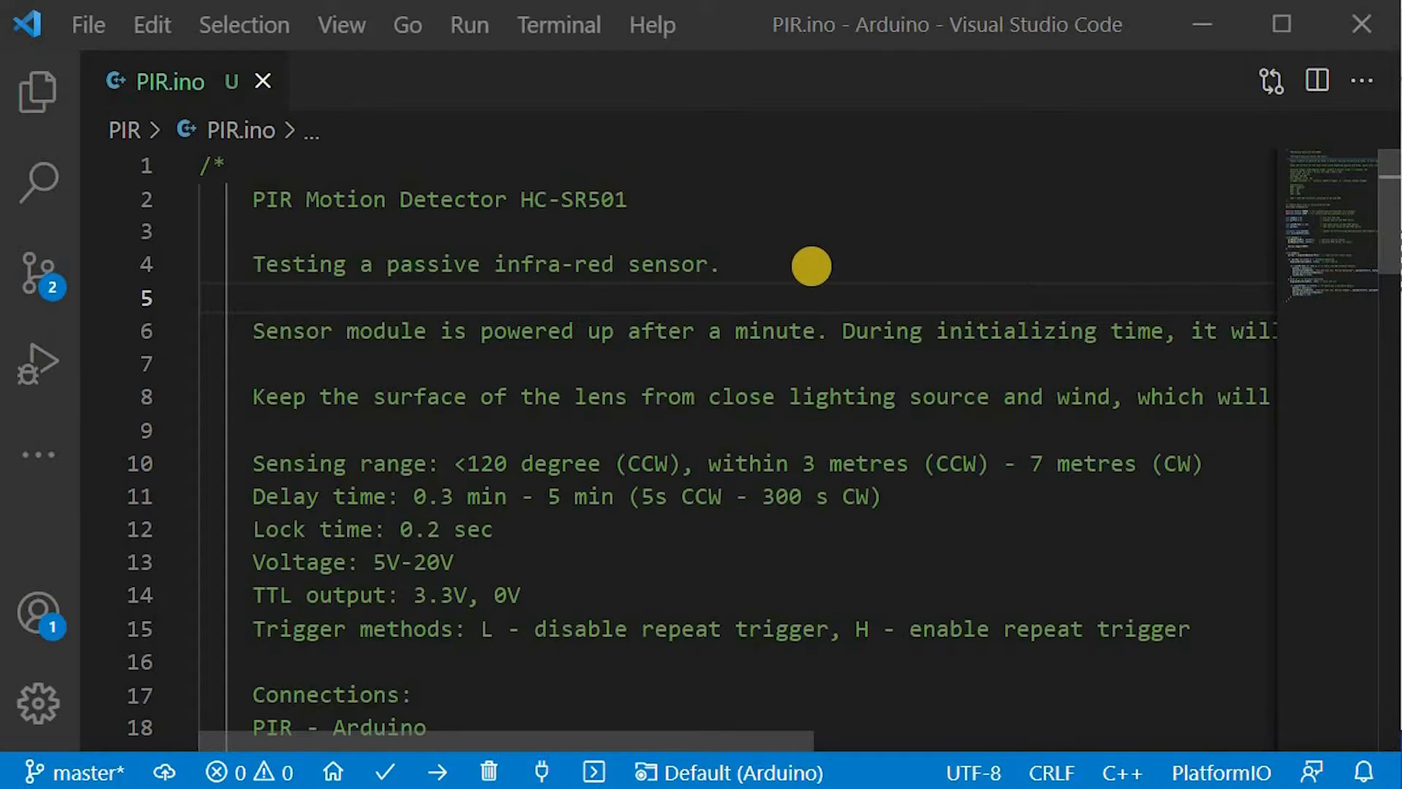
mouse_move(418, 335)
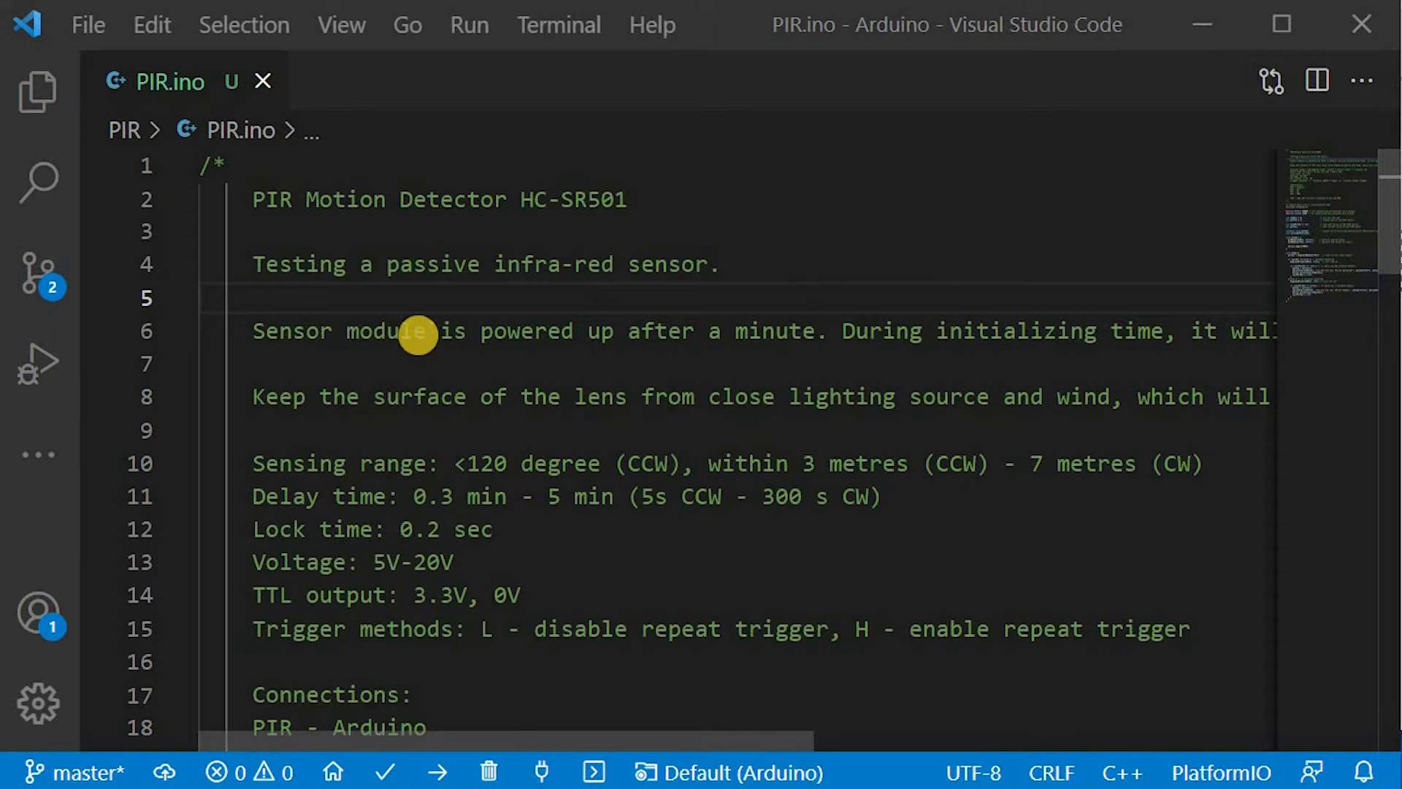
mouse_move(588, 312)
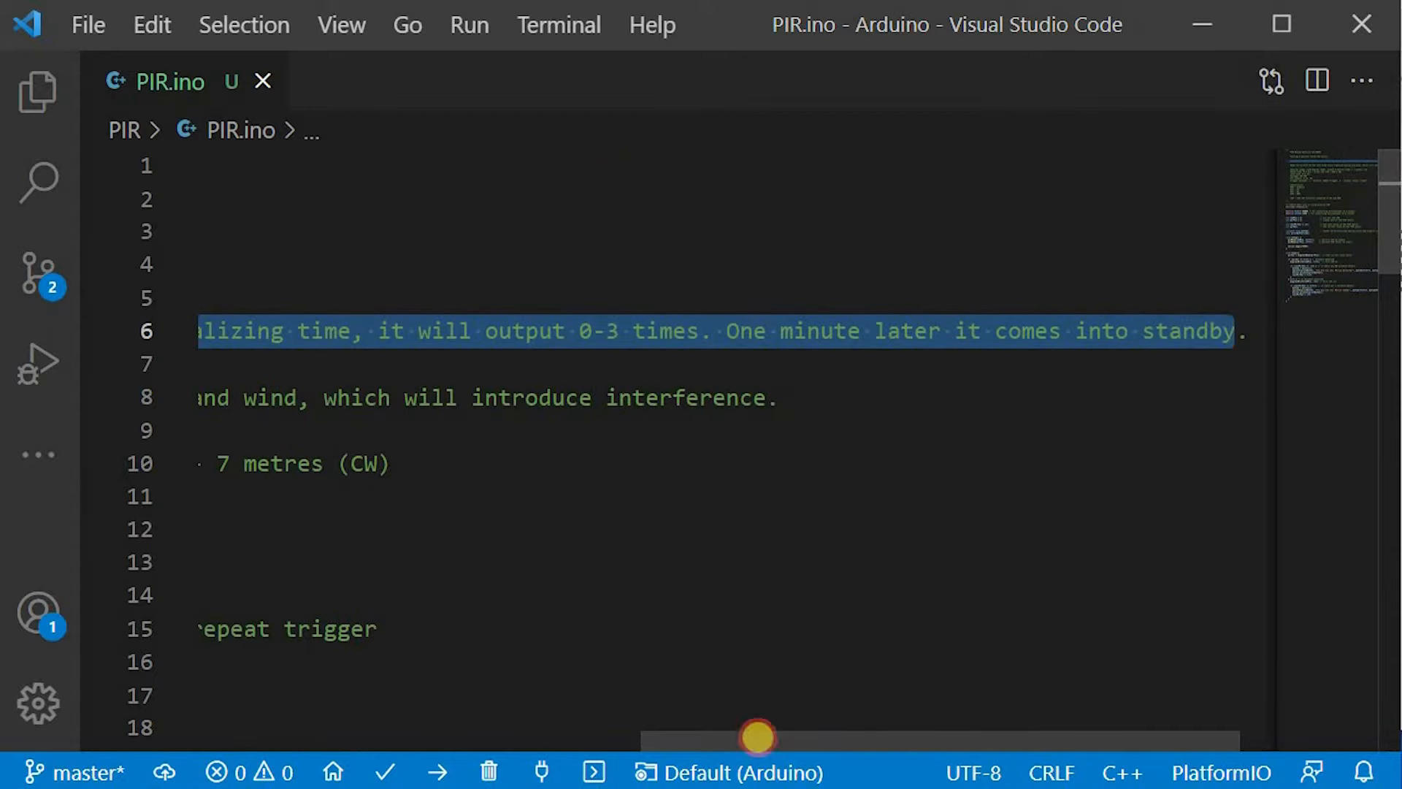
Review the PIR.ino sketch, highlighting the LED/PIR pin declarations and the previous-movement check.
scroll(left, 3)
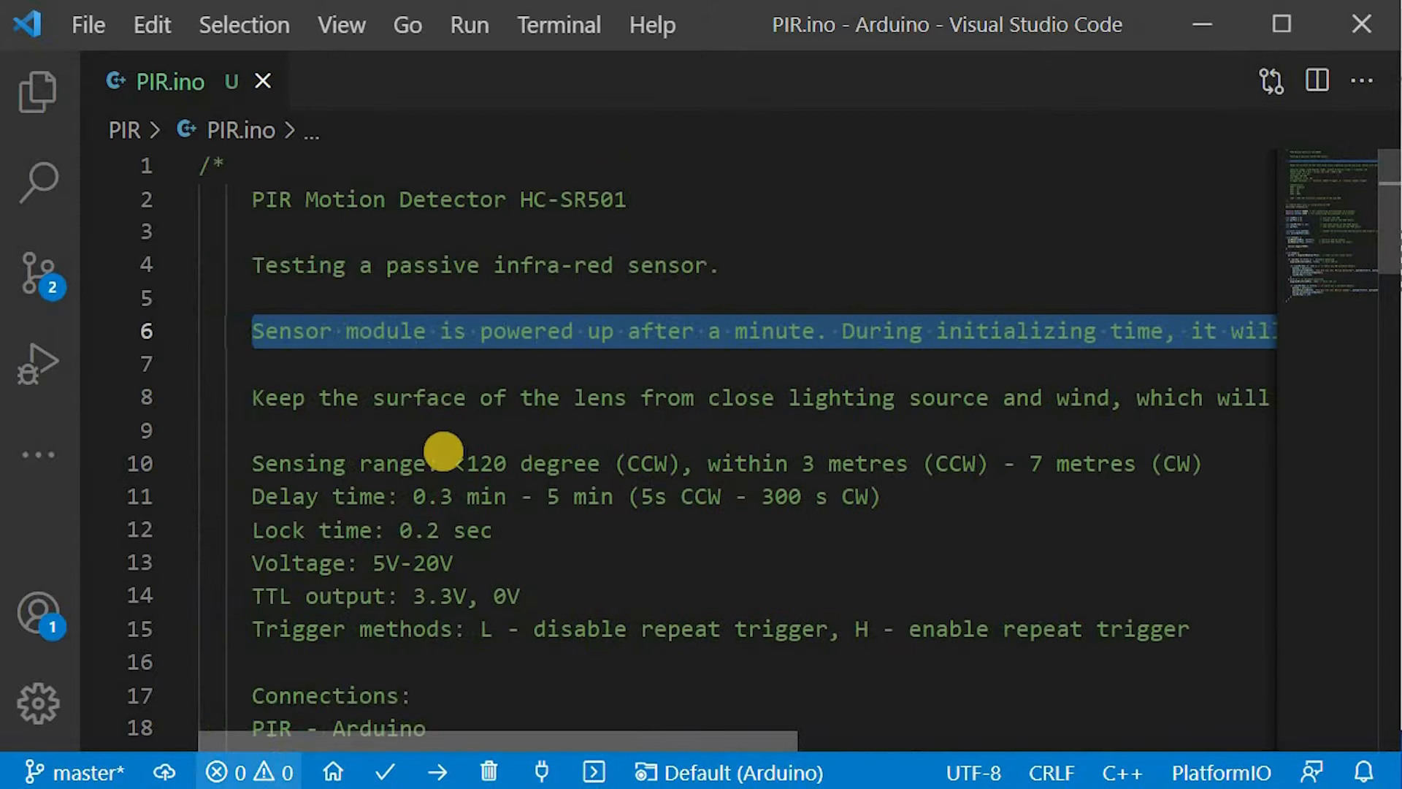
scroll(down, 3)
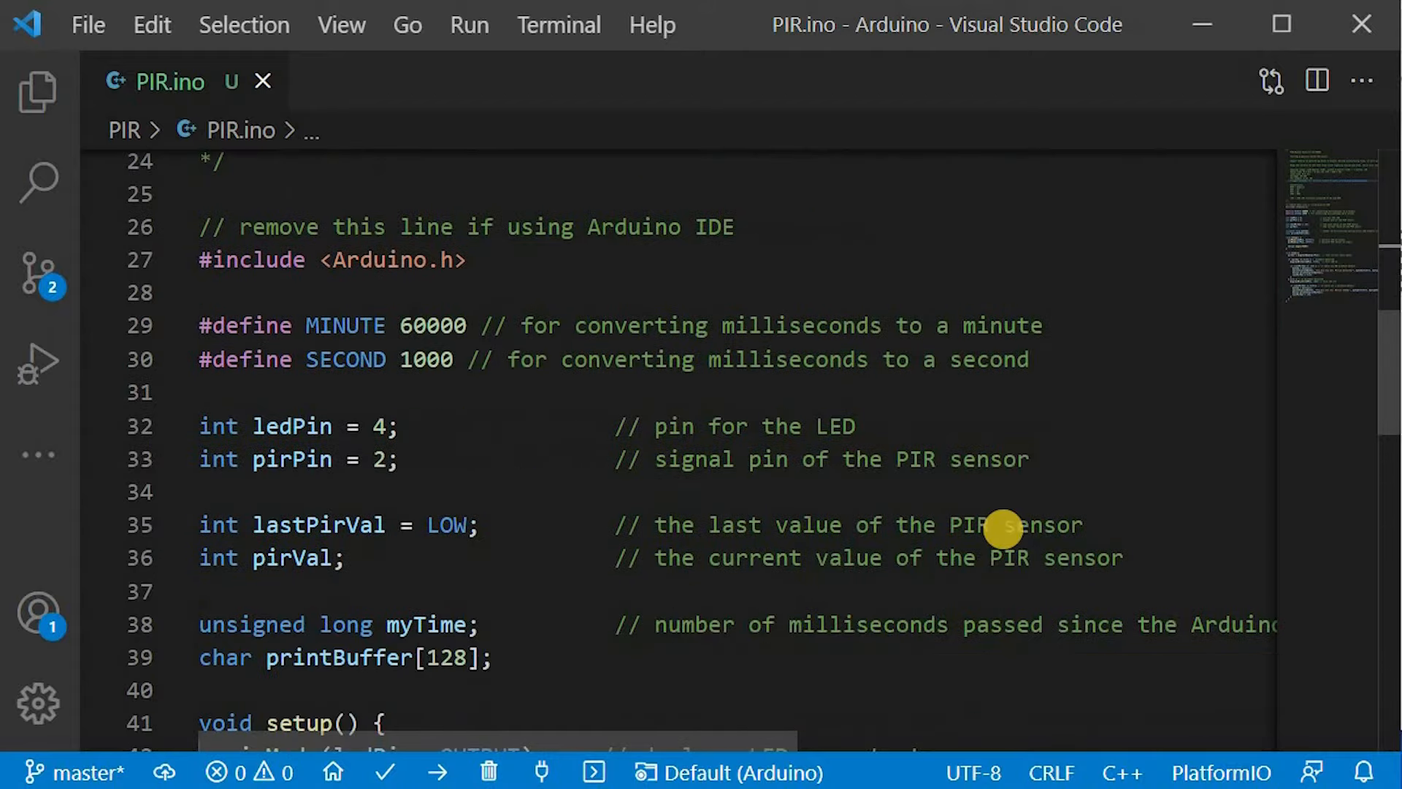
scroll(down, 3)
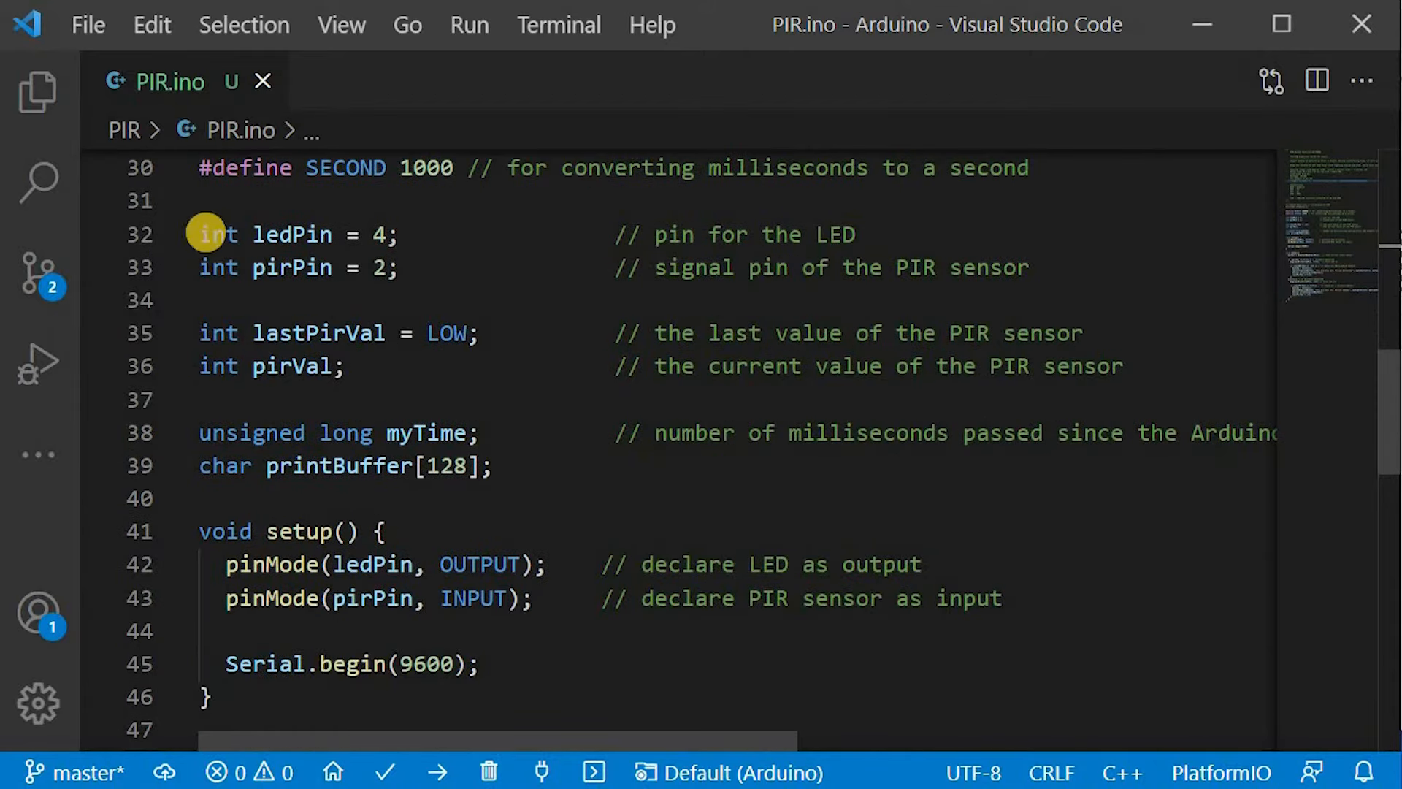
drag(206, 233, 469, 265)
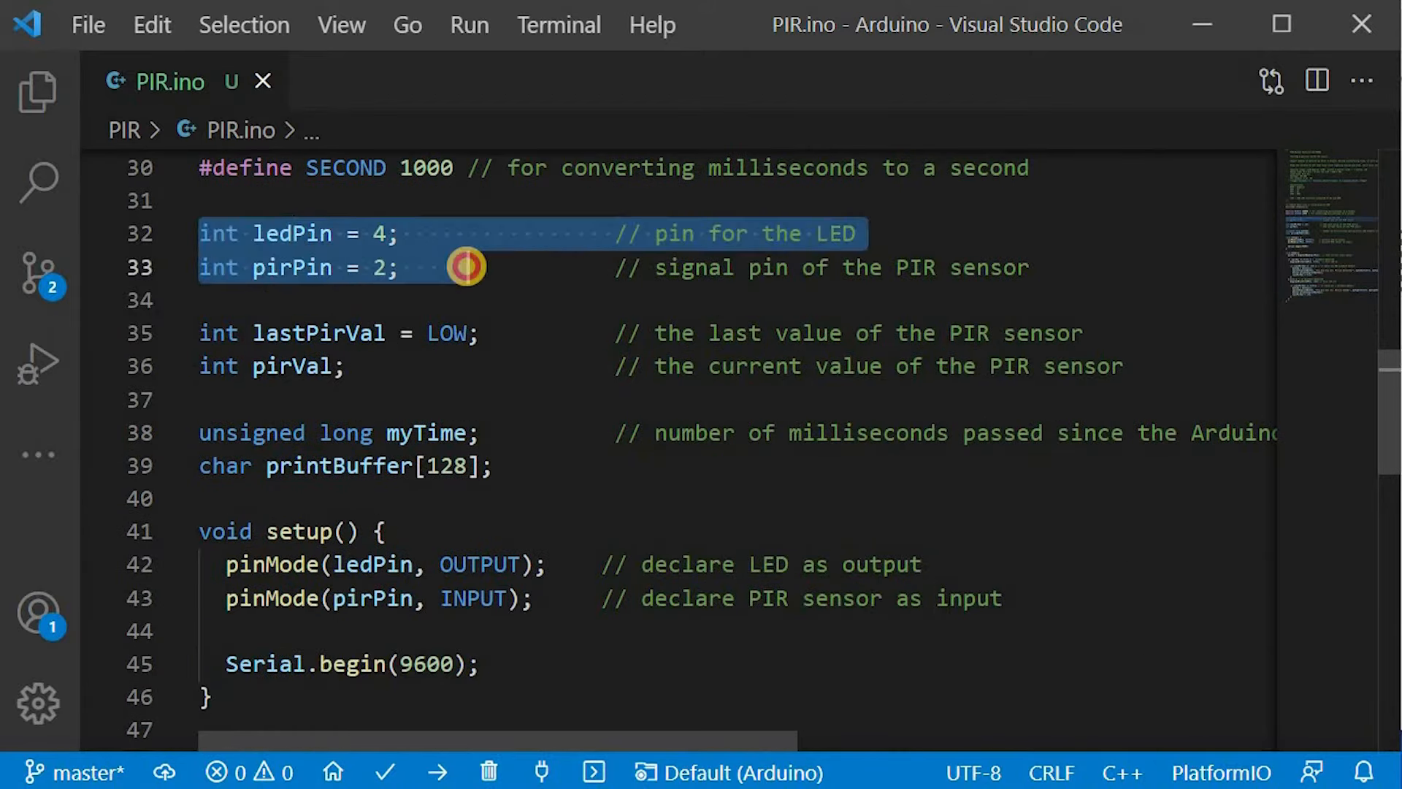
click(206, 233)
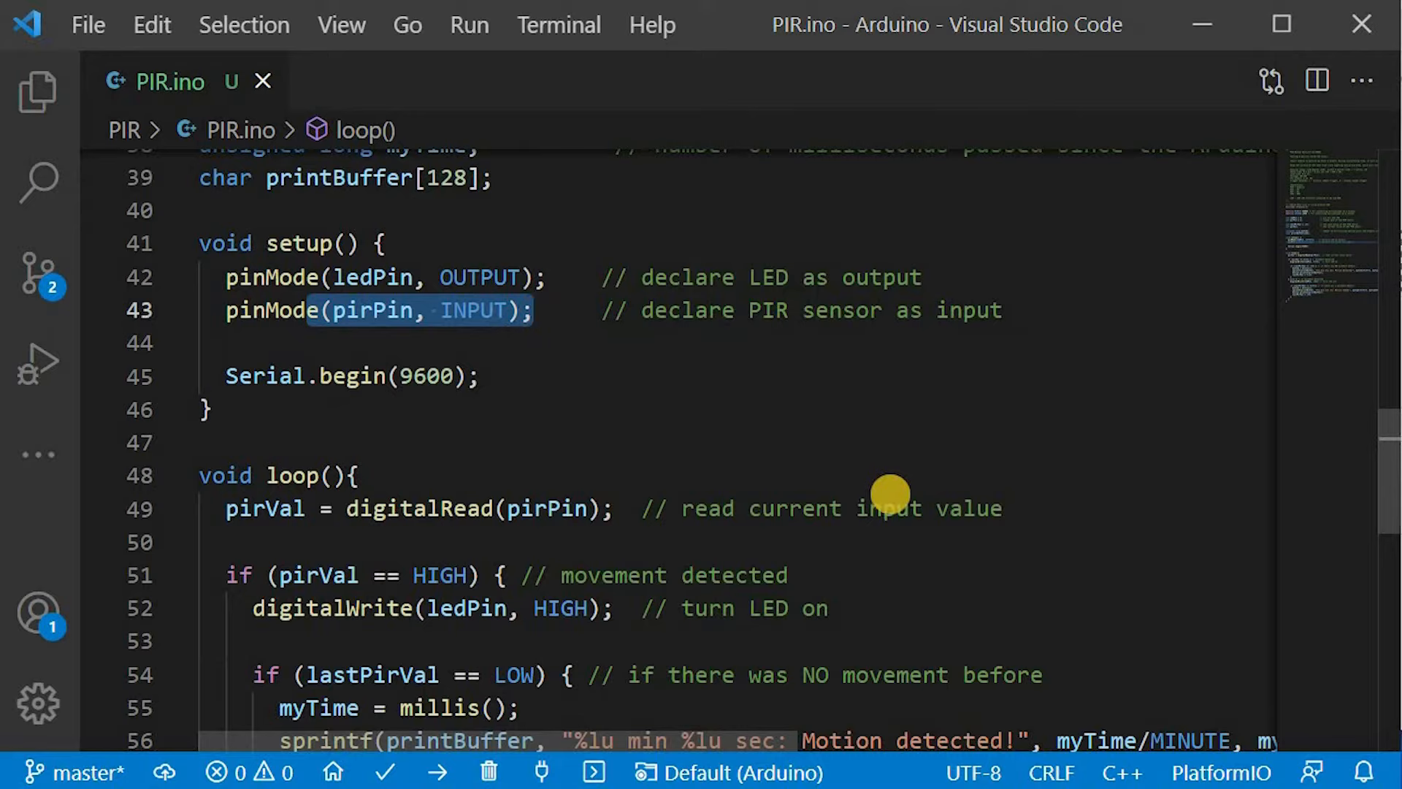
scroll(down, 3)
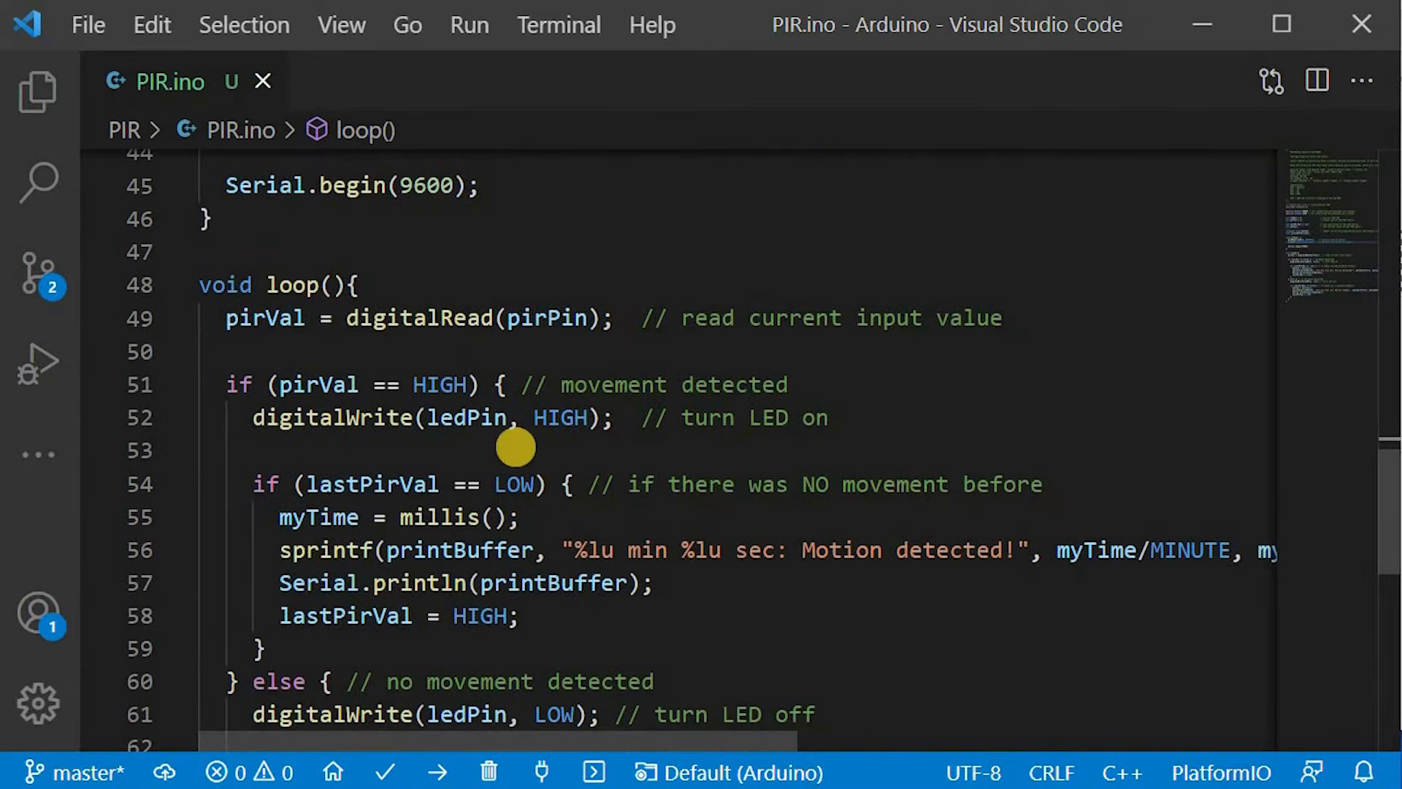
mouse_move(264, 317)
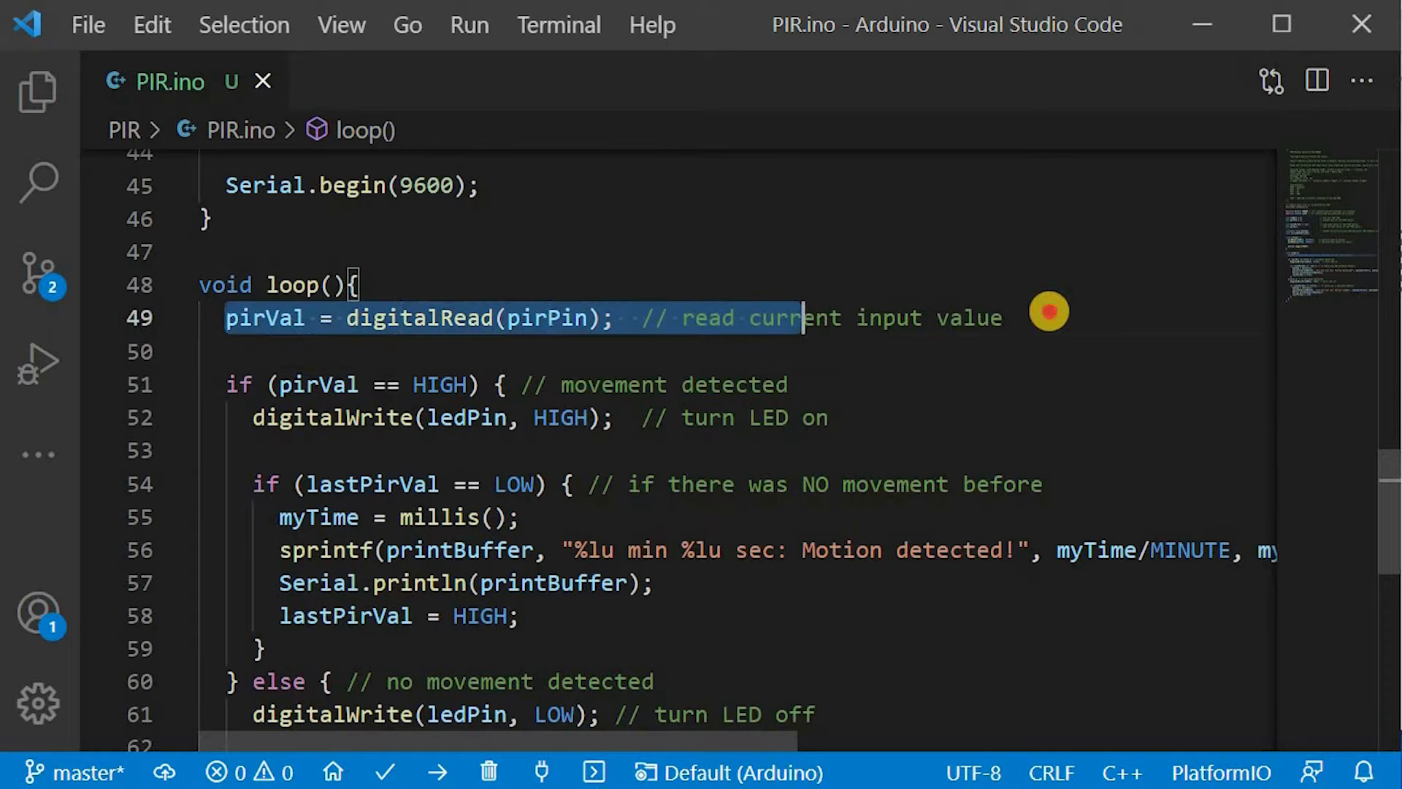
scroll(down, 3)
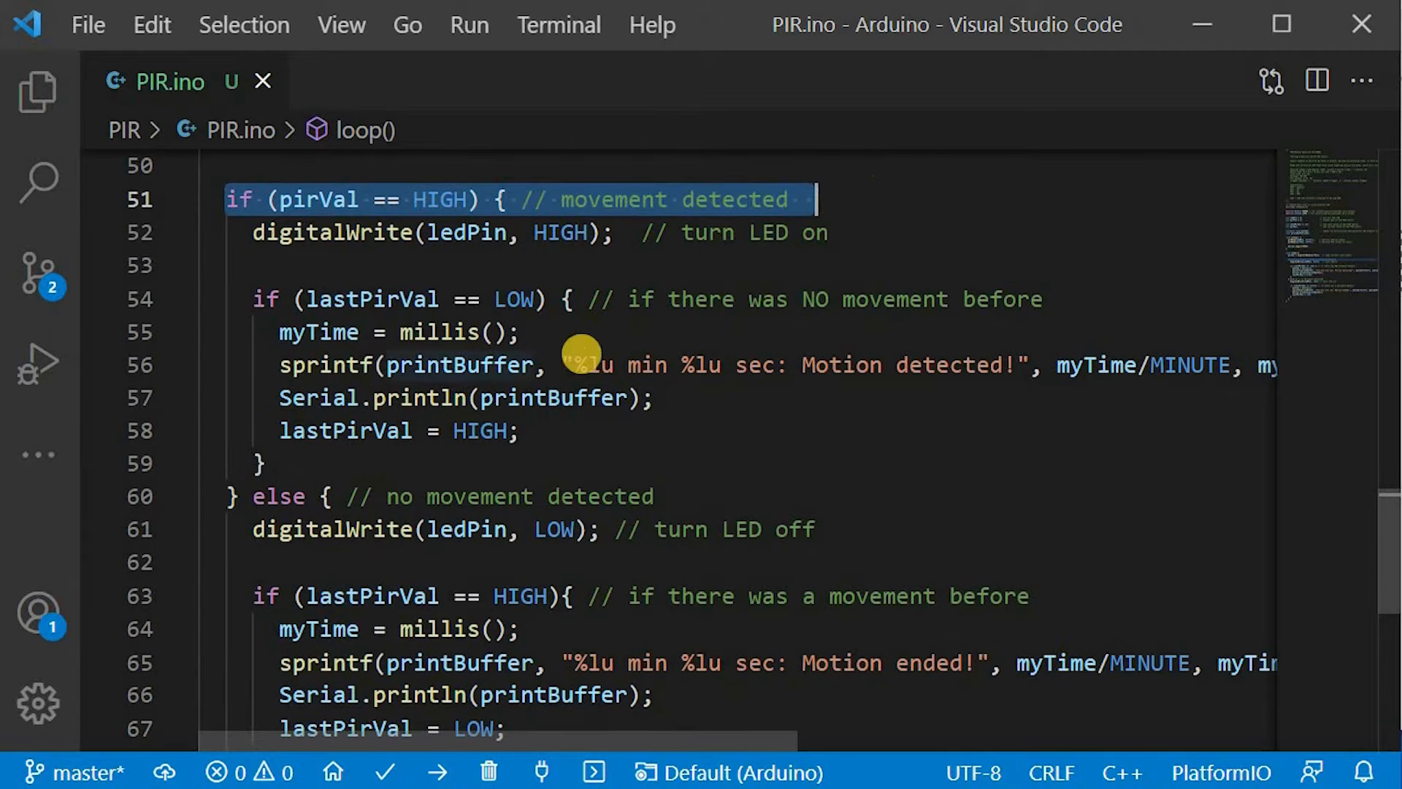
mouse_move(253, 232)
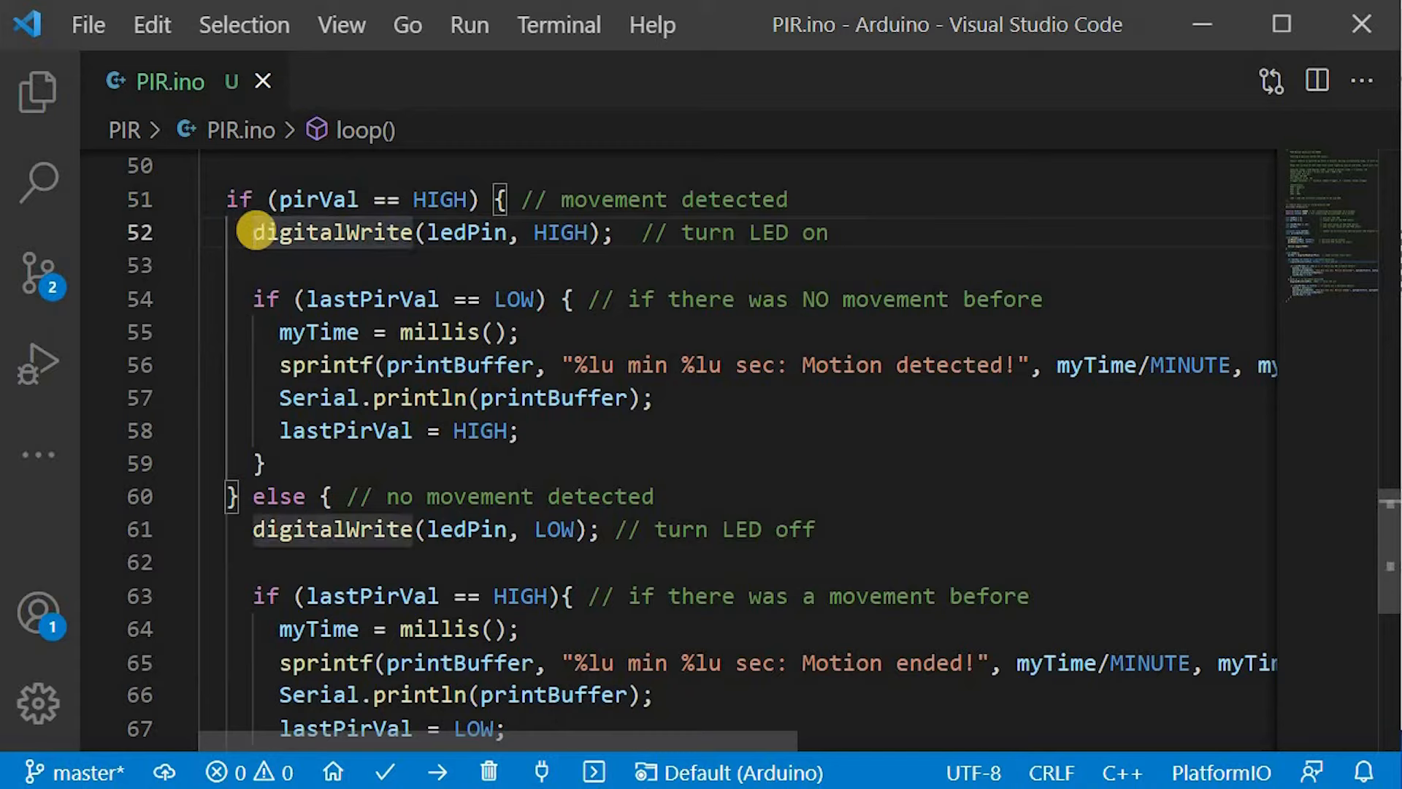
mouse_move(598, 232)
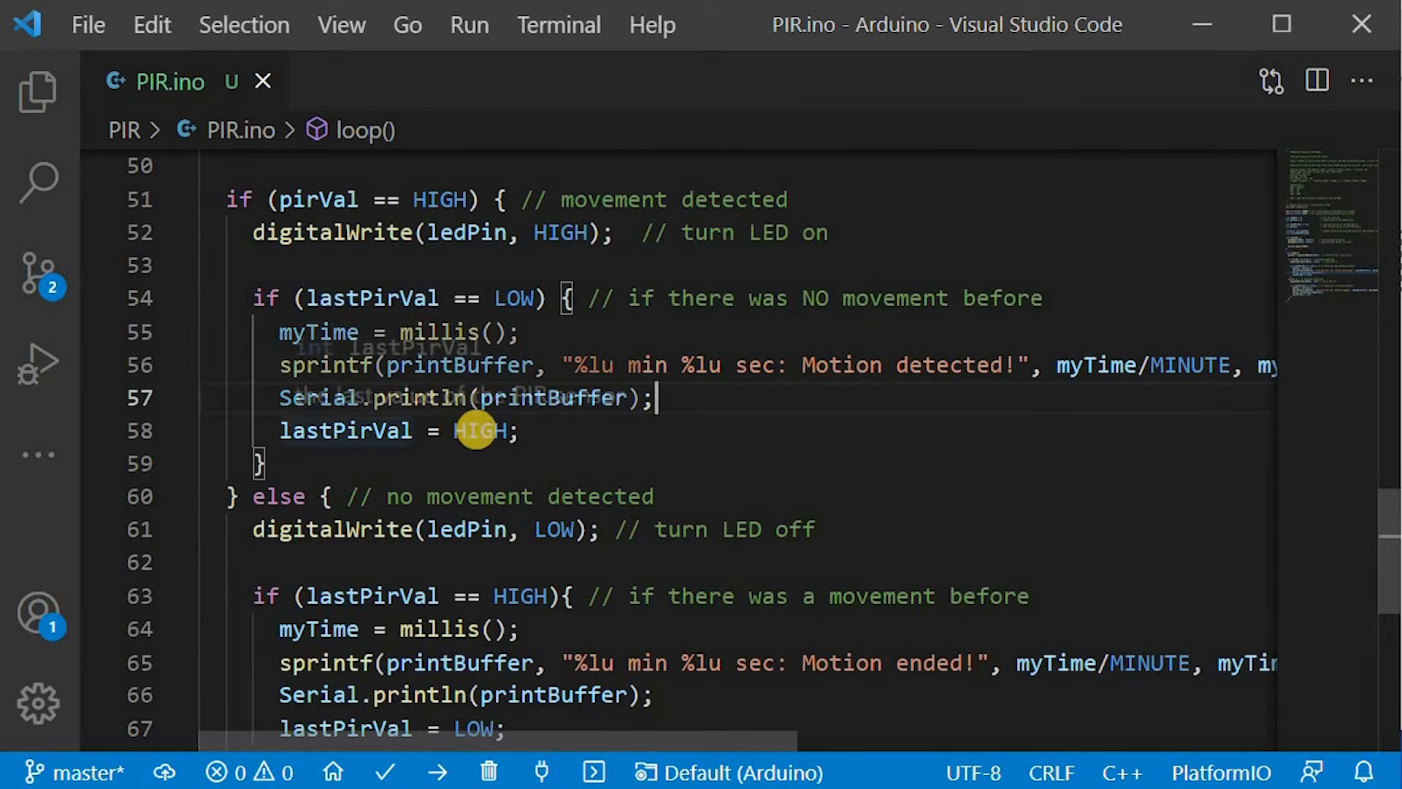
mouse_move(779, 460)
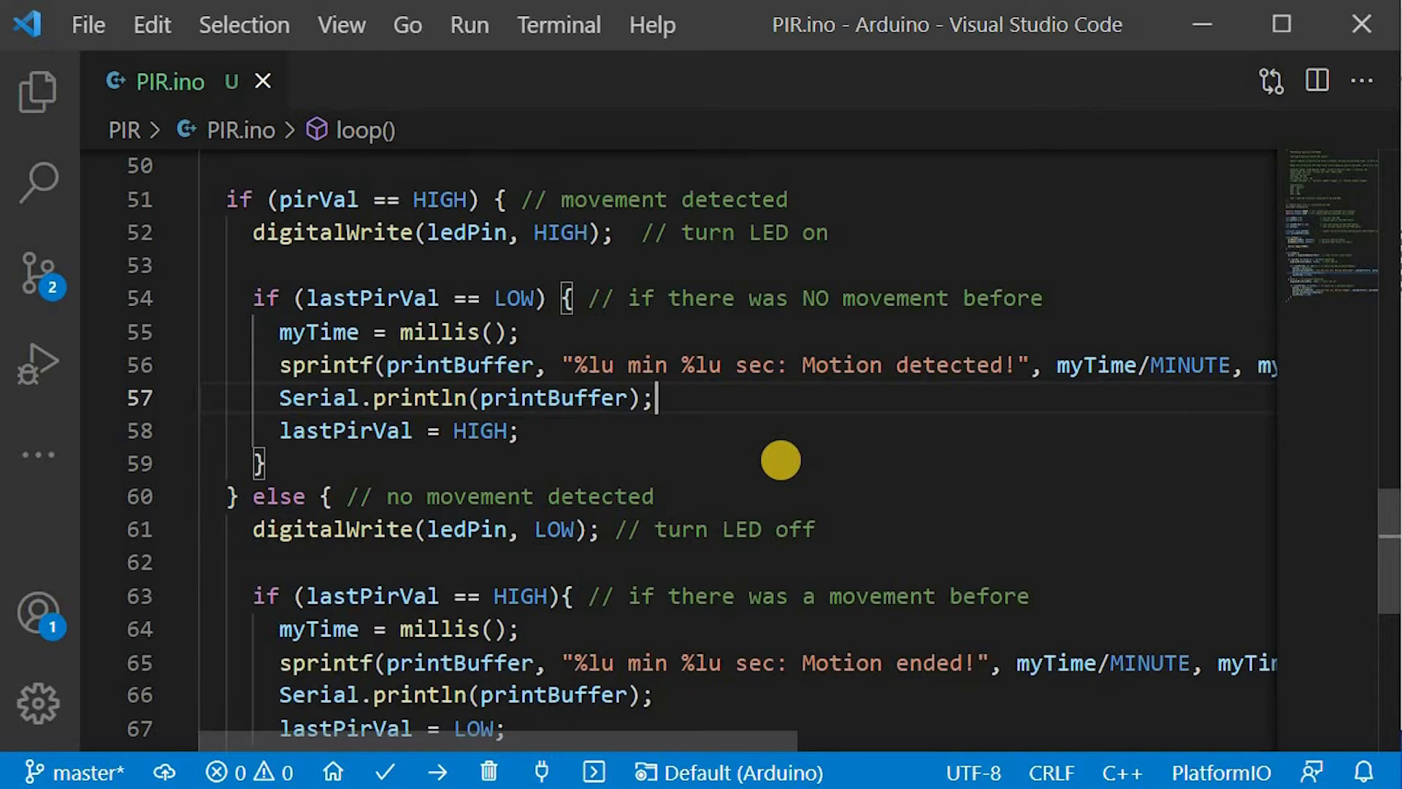
scroll(down, 3)
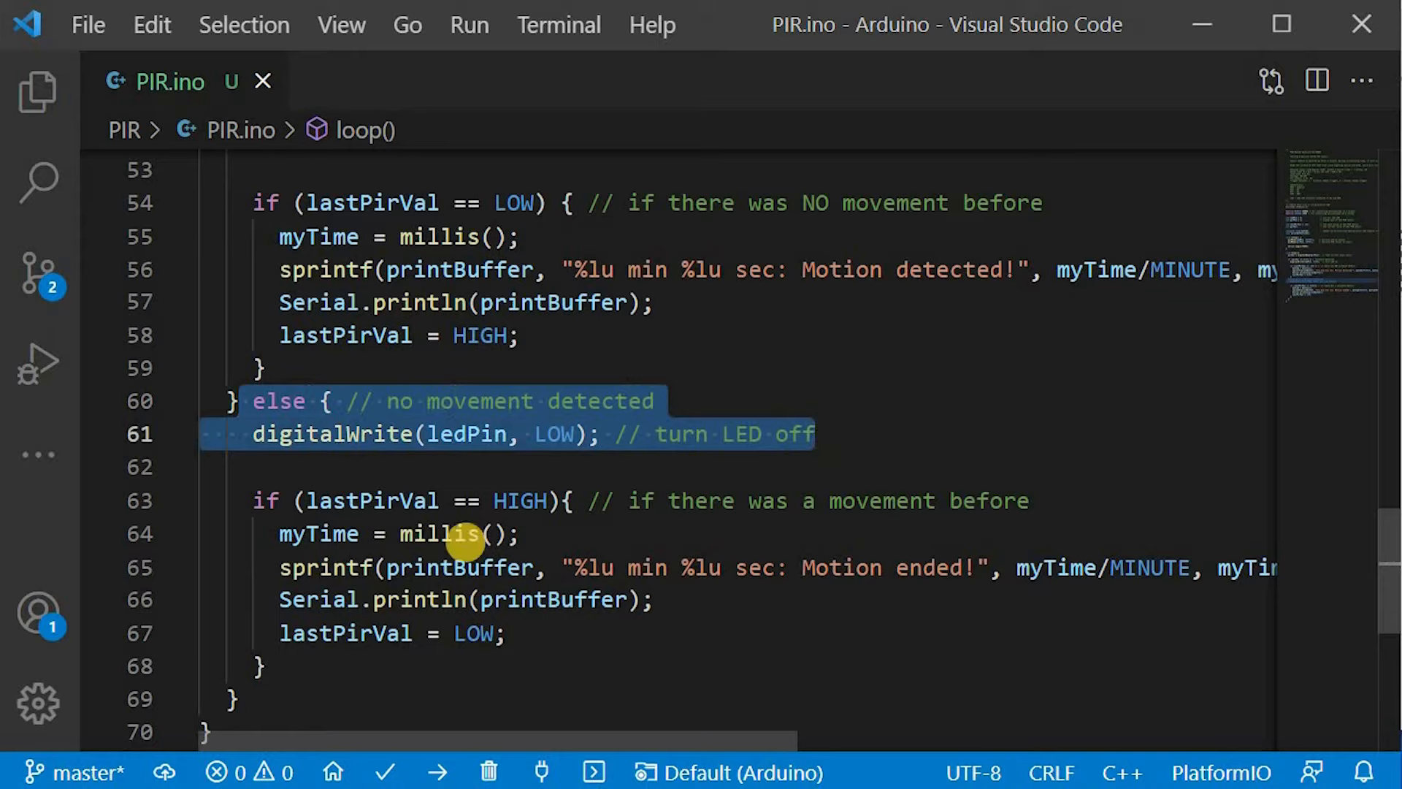
click(969, 514)
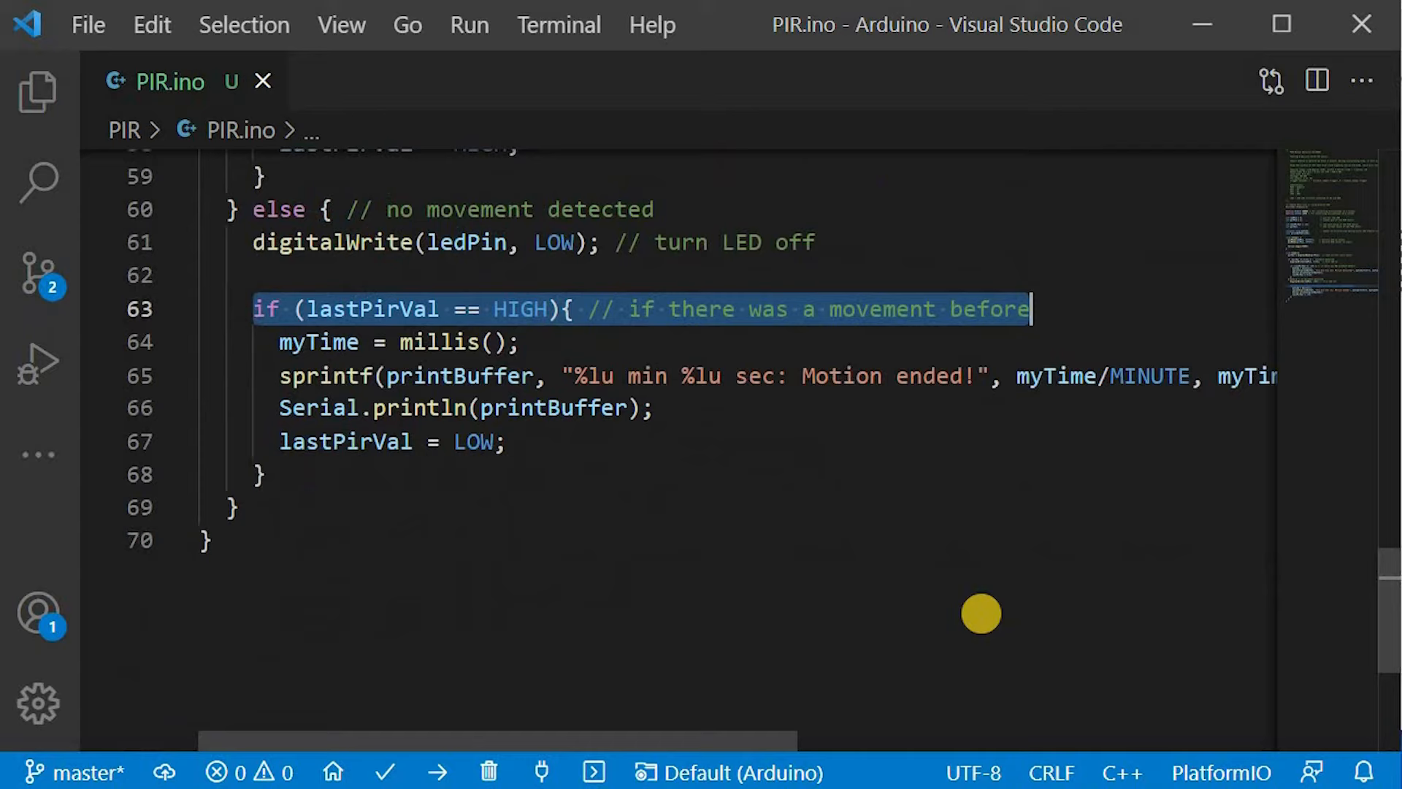
Start the PlatformIO serial Monitor so the terminal prints timestamped Motion detected!/ended! lines.
click(38, 362)
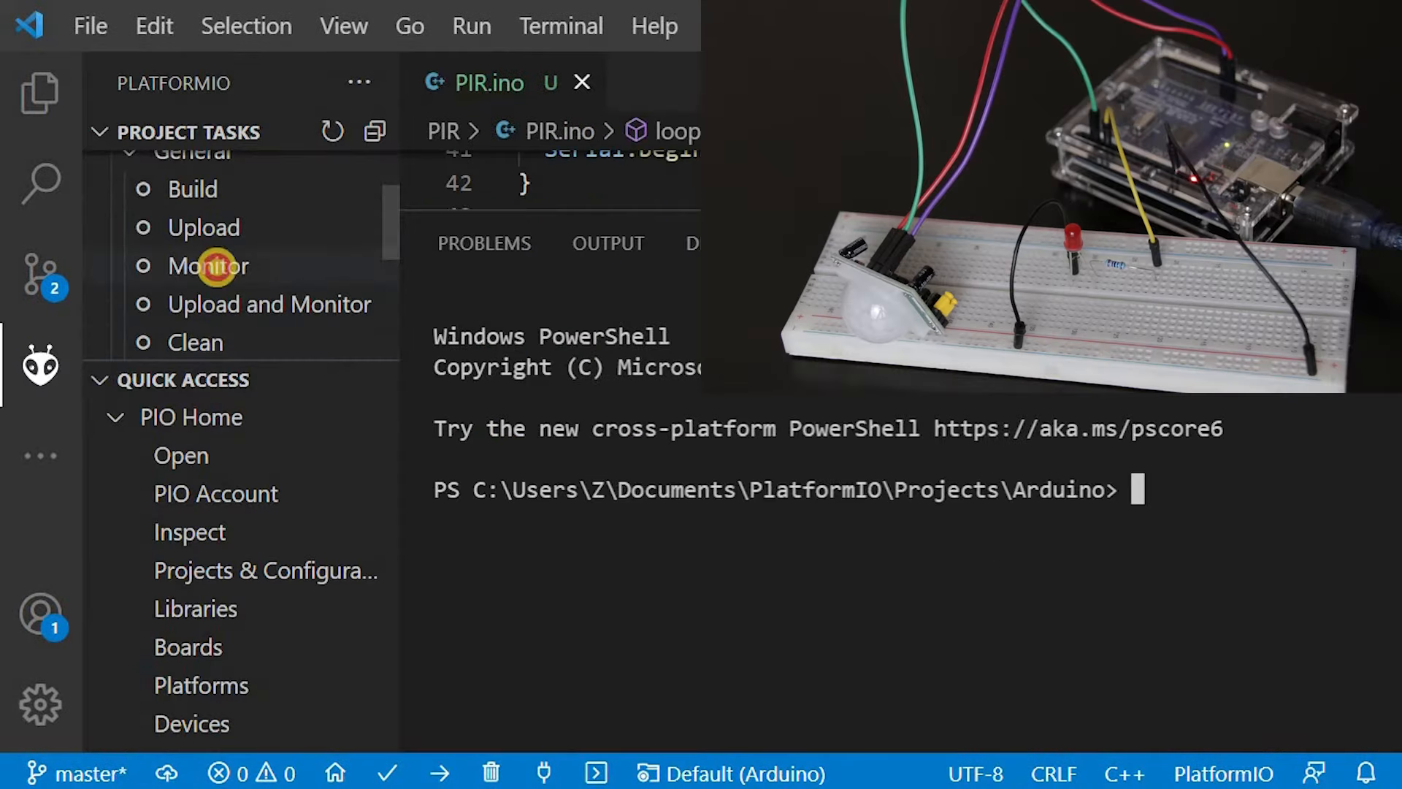
click(207, 265)
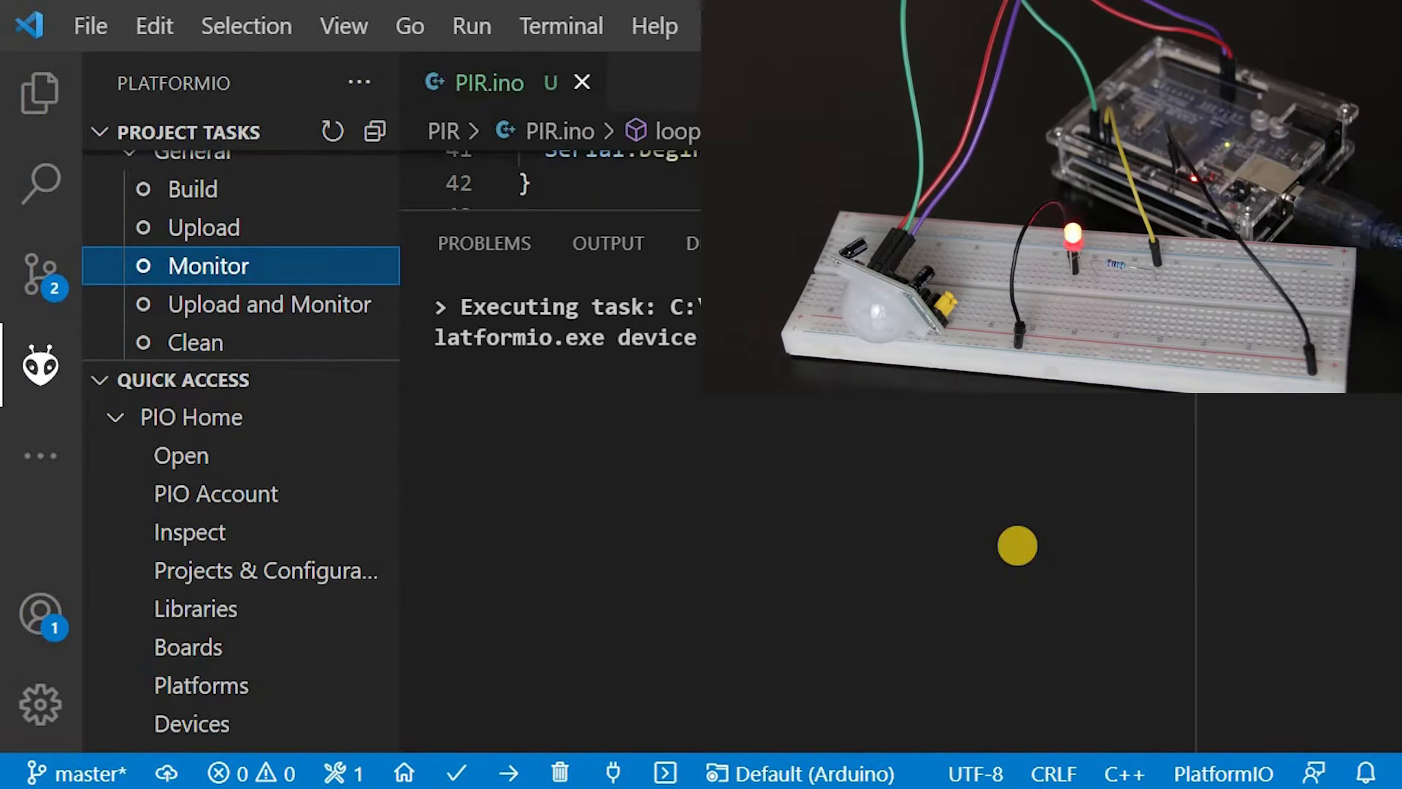
click(207, 264)
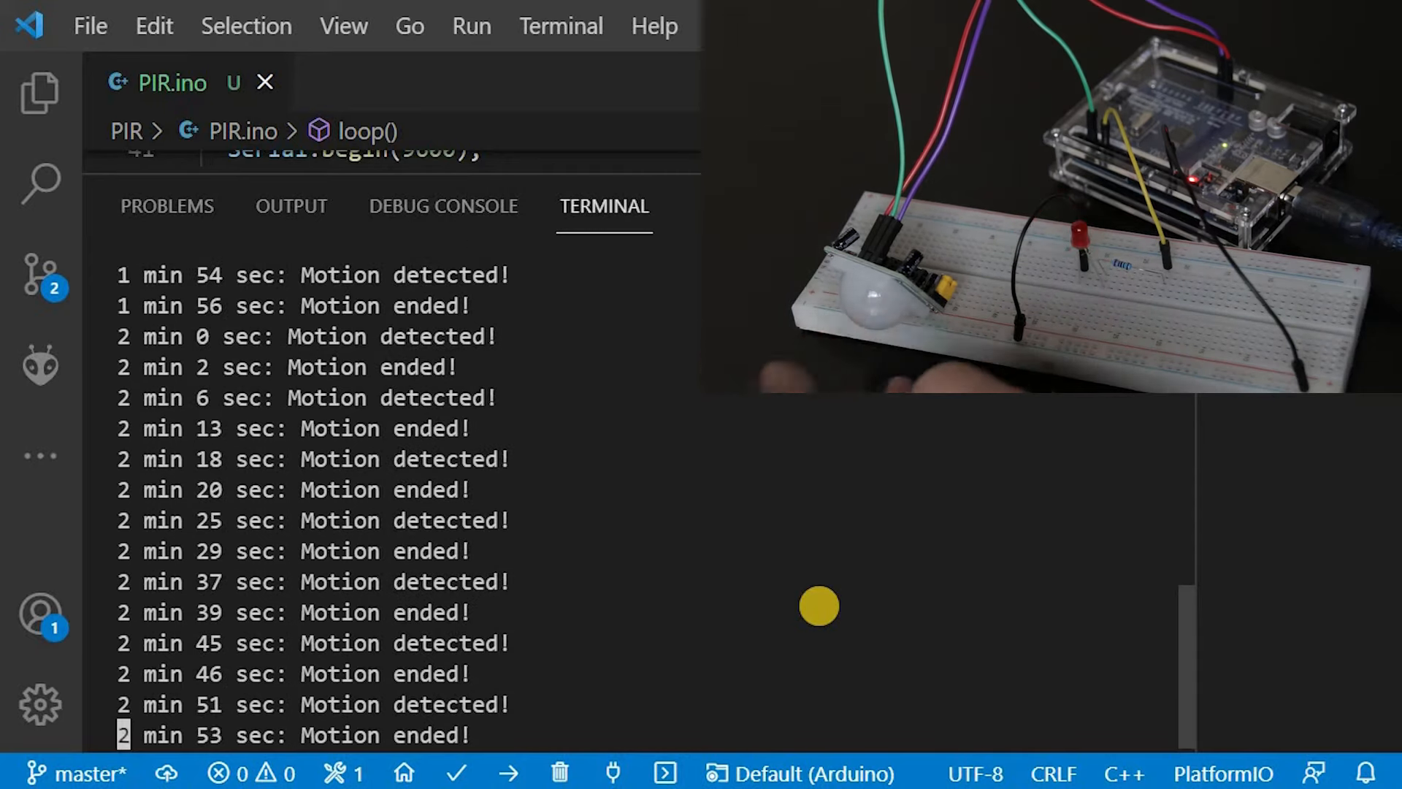
scroll(down, 3)
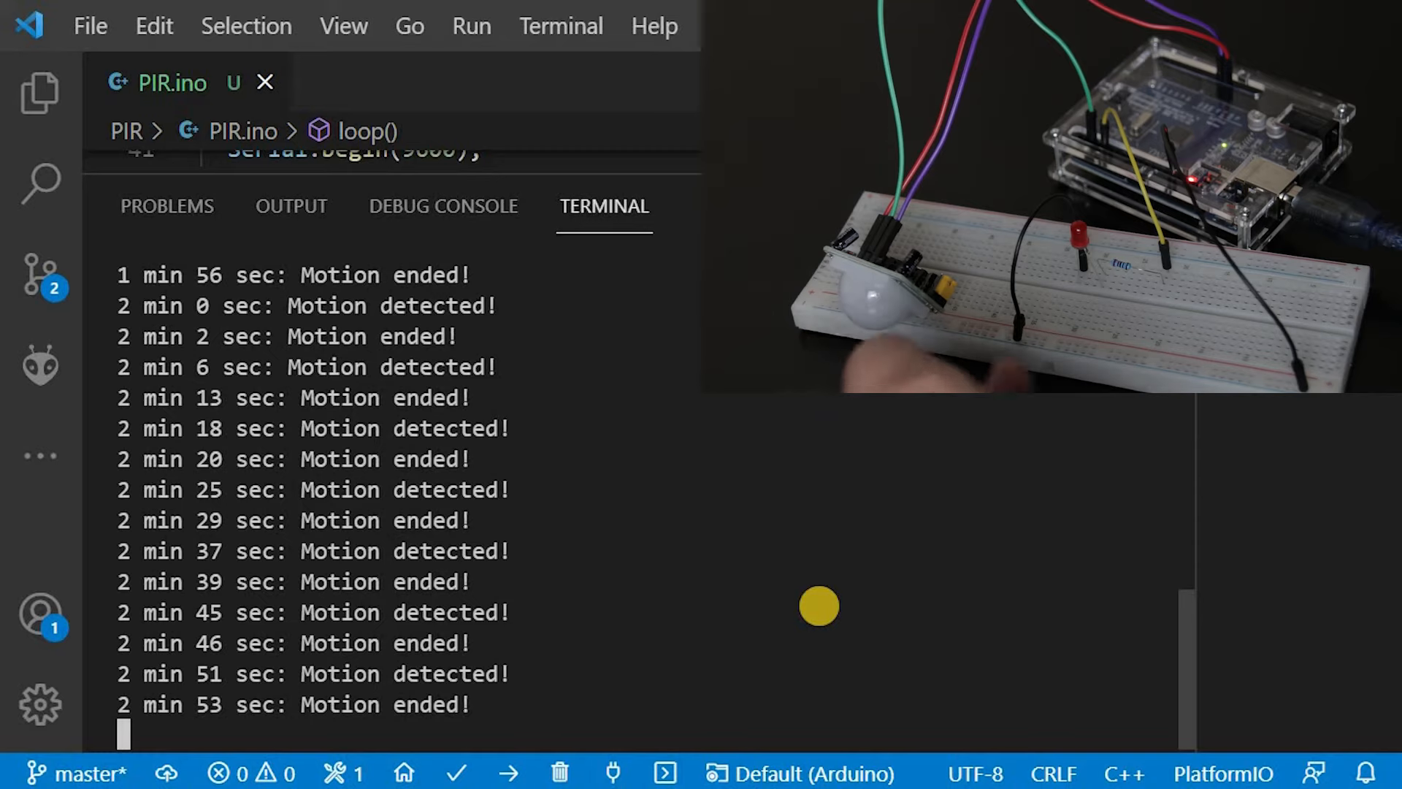